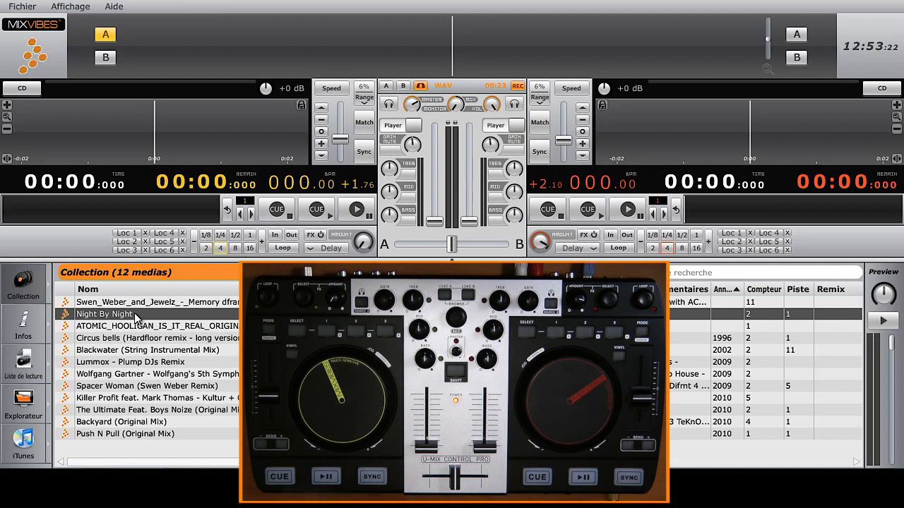
# Load Swen Weber & Jewelz 'Memory' from the Collection onto deck A
pyautogui.click(155, 326)
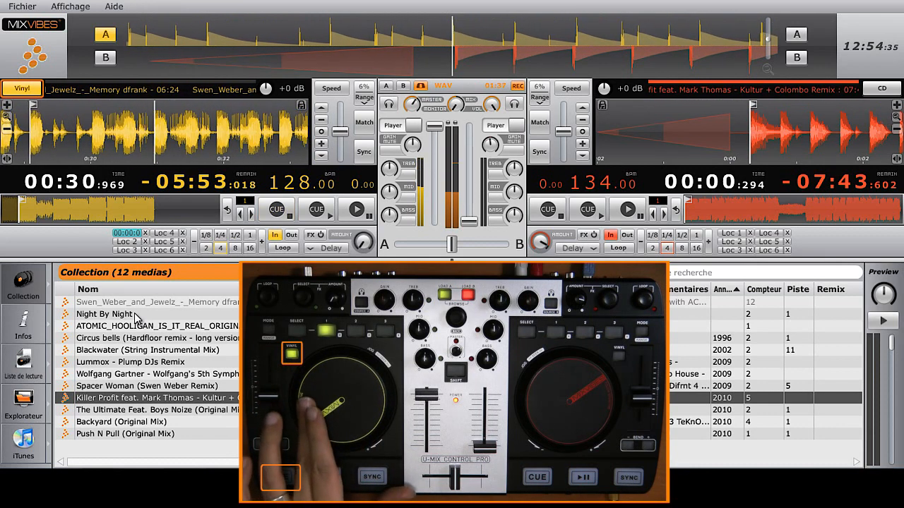
# Enable vinyl mode on deck A, set a cue point in Memory, and play from it
pyautogui.click(276, 209)
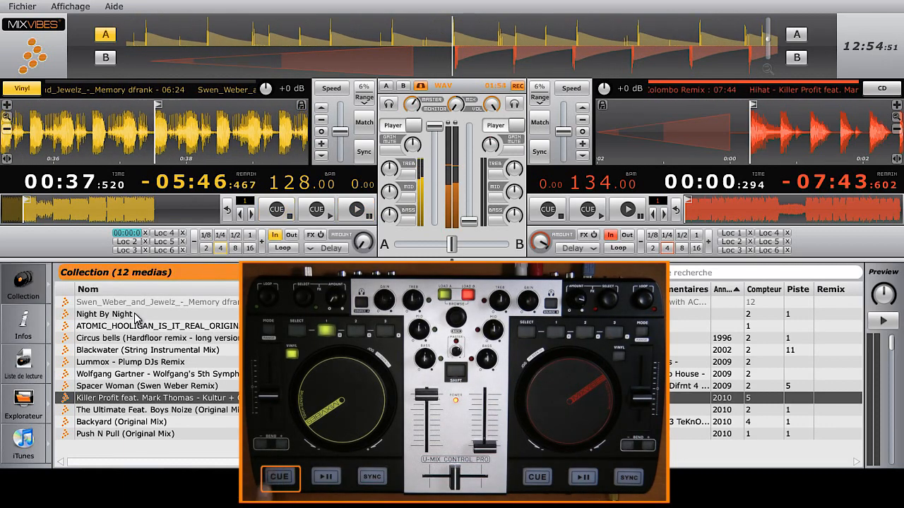
pyautogui.click(356, 209)
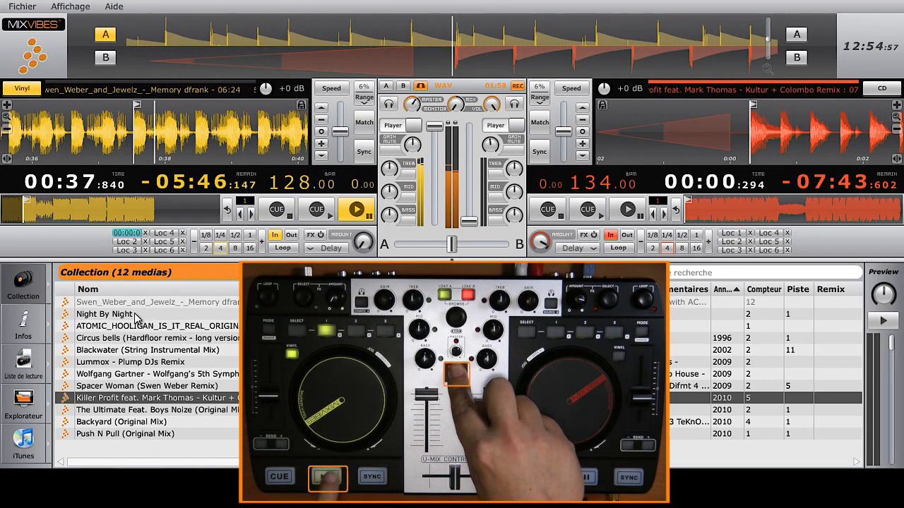
pyautogui.click(327, 477)
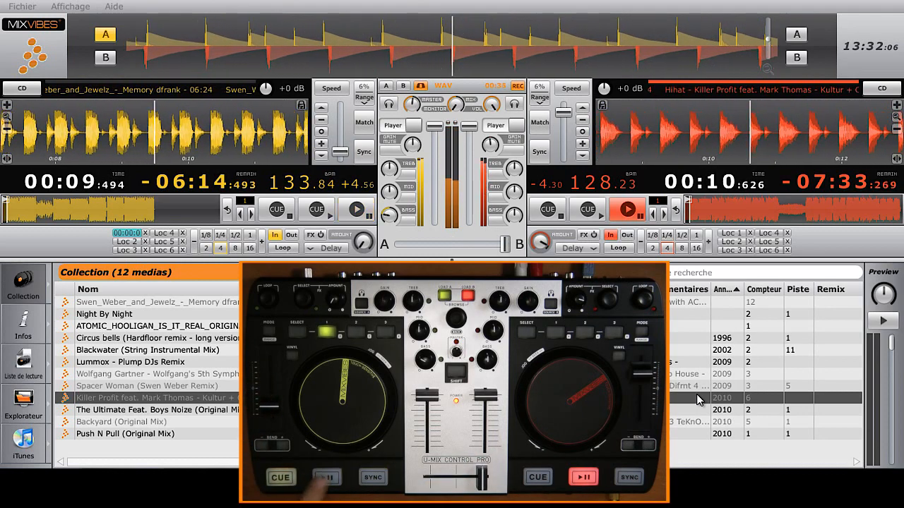
# Return deck A to its cue point at the track start
pyautogui.click(372, 478)
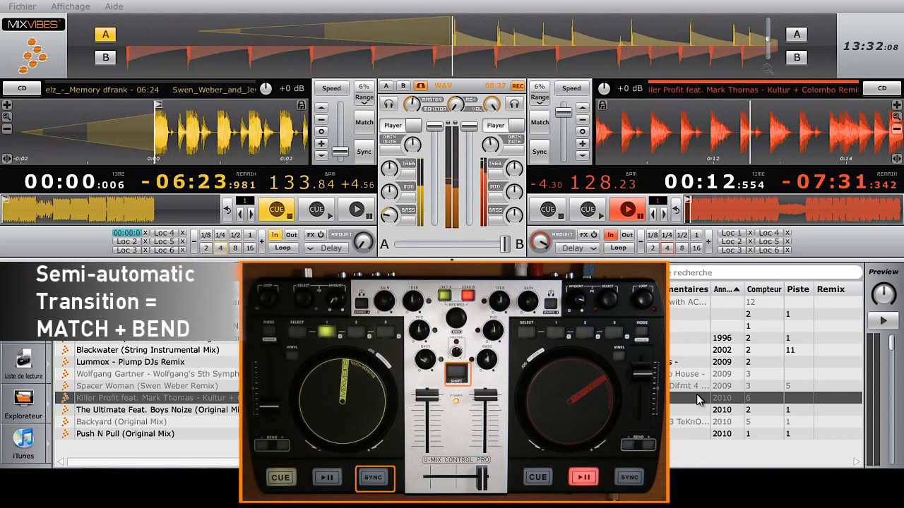